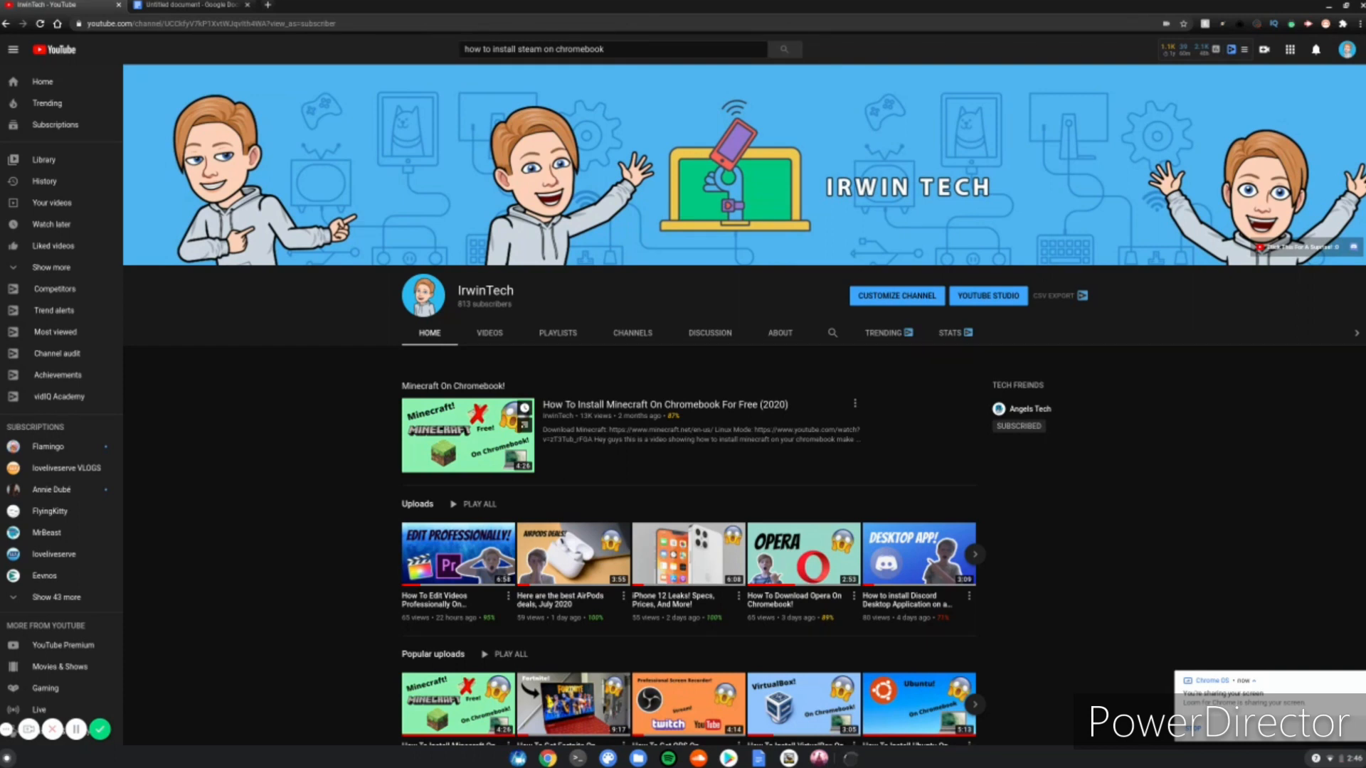
Switch away from YouTube to the document listing the four sudo commands with the terminal open.
click(192, 5)
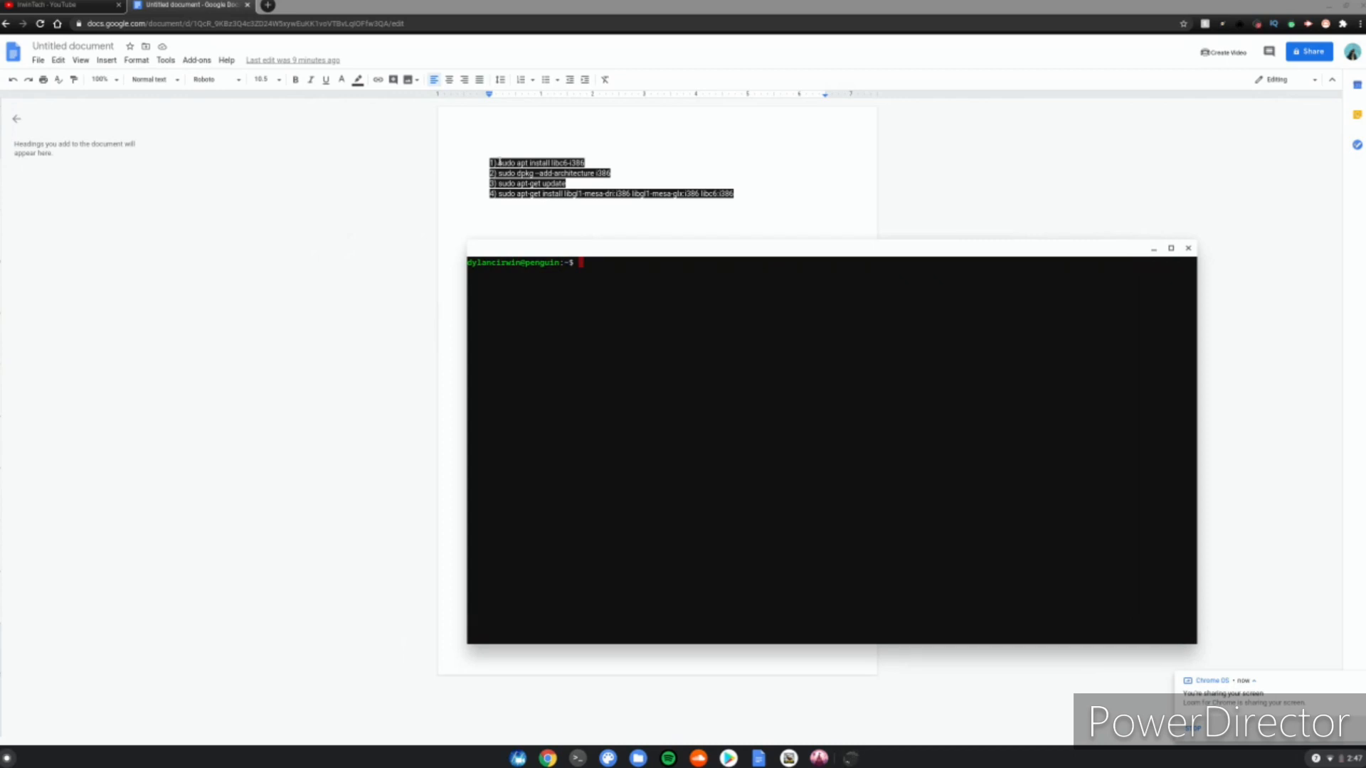
Run the copied 'sudo apt-get install libc6-i386' command in the terminal, then return to the document.
key(ctrl+c)
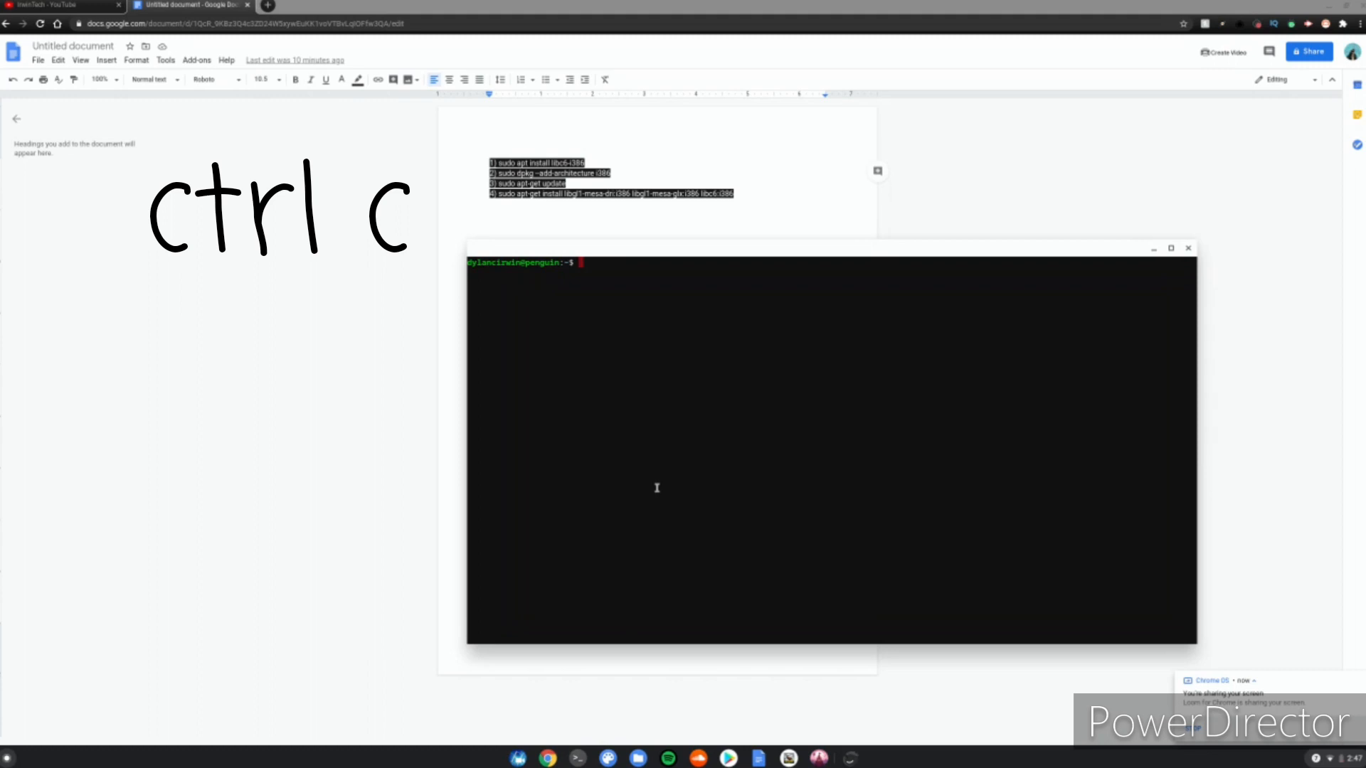
key(ctrl+shift+v)
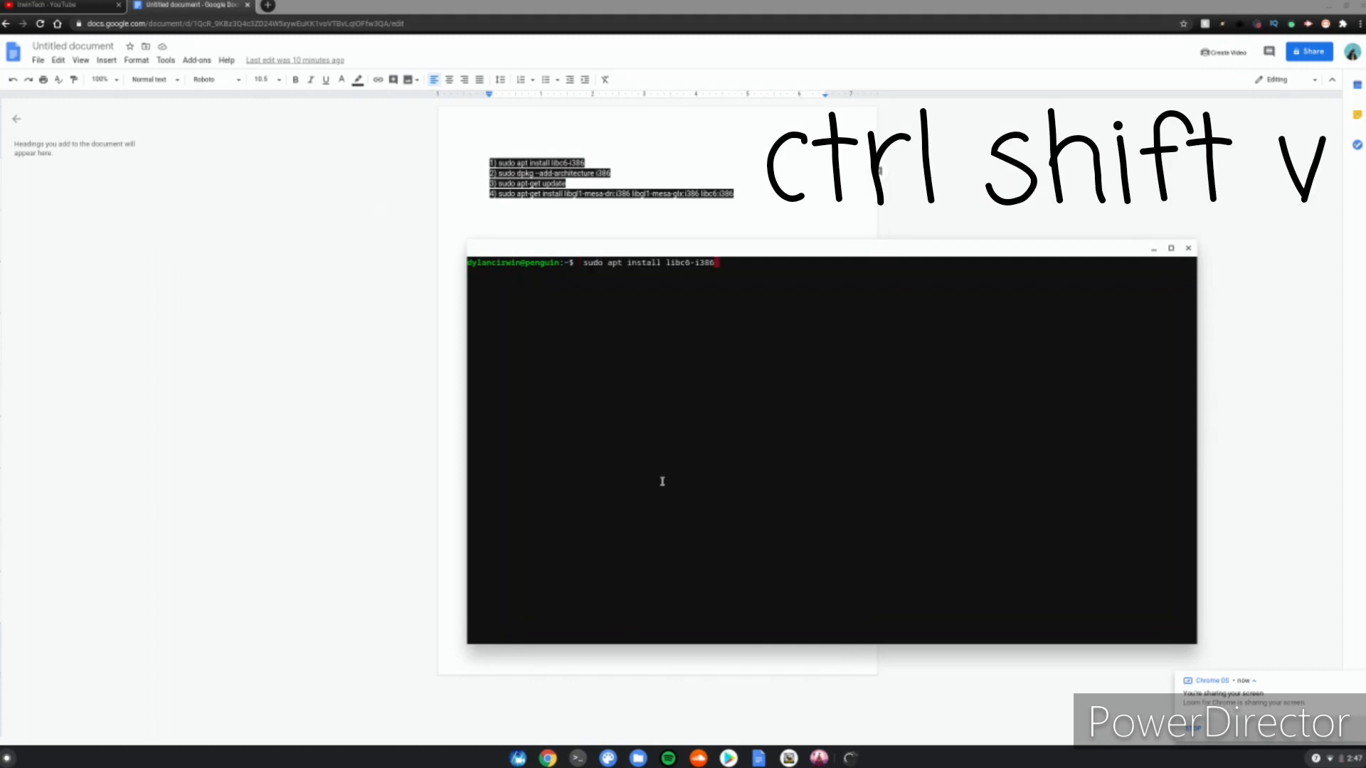
key(Return)
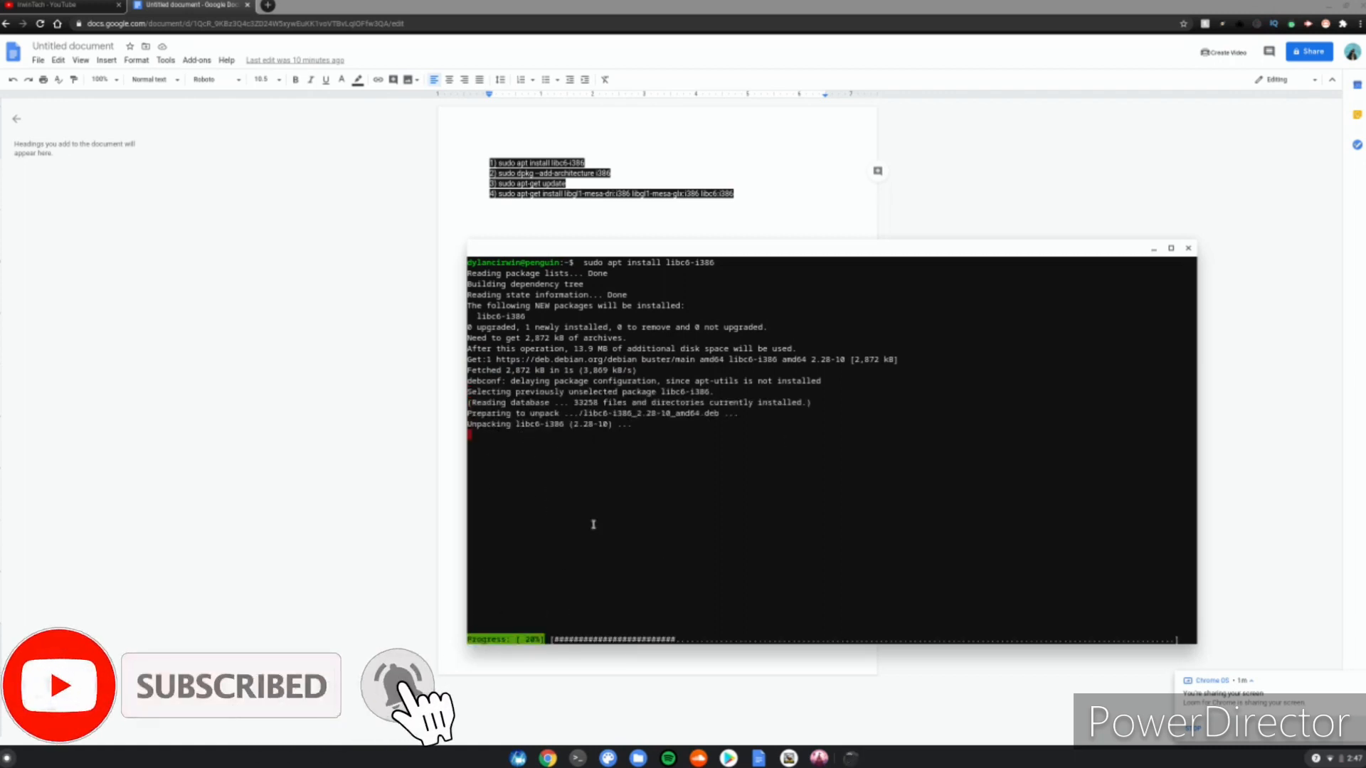
mouse_move(557, 529)
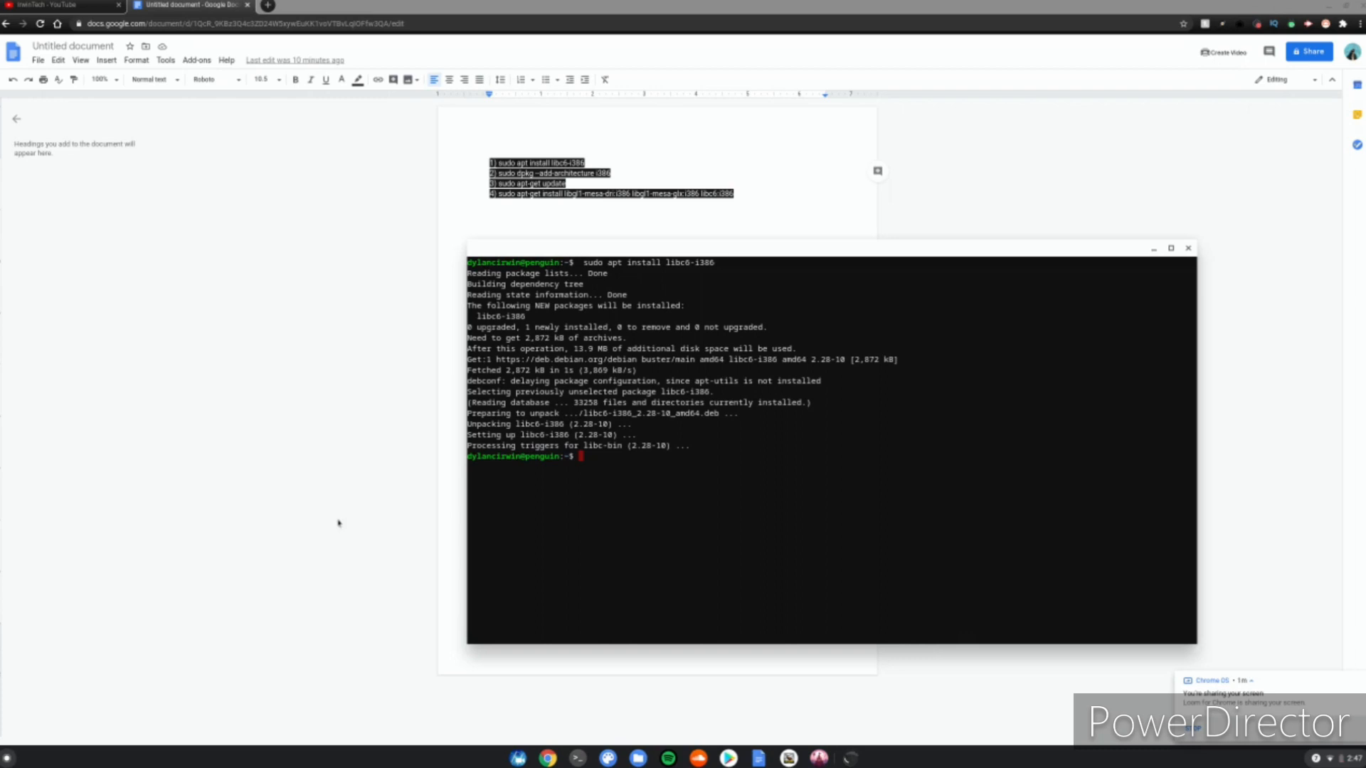
click(1186, 247)
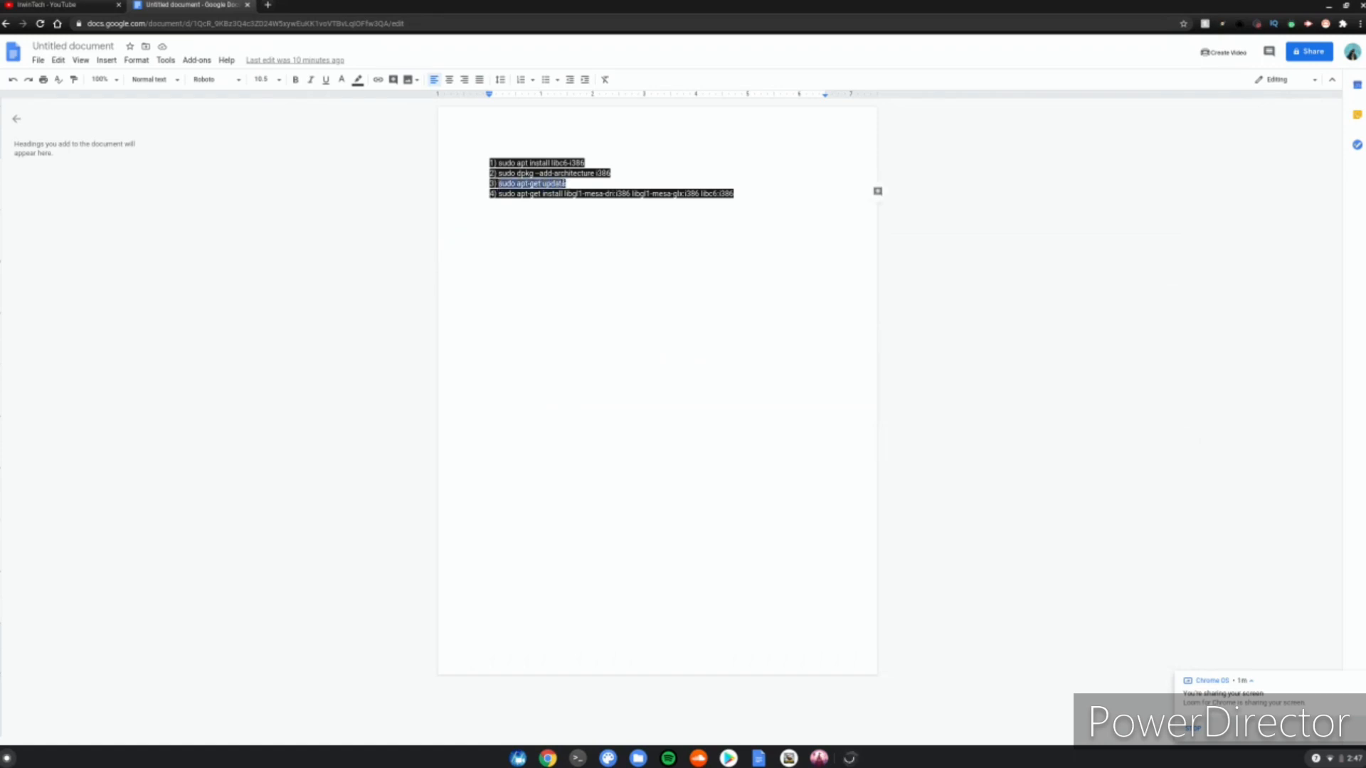
Run the i386 architecture and apt-get update commands, then bring the command document back into view.
key(ctrl+c)
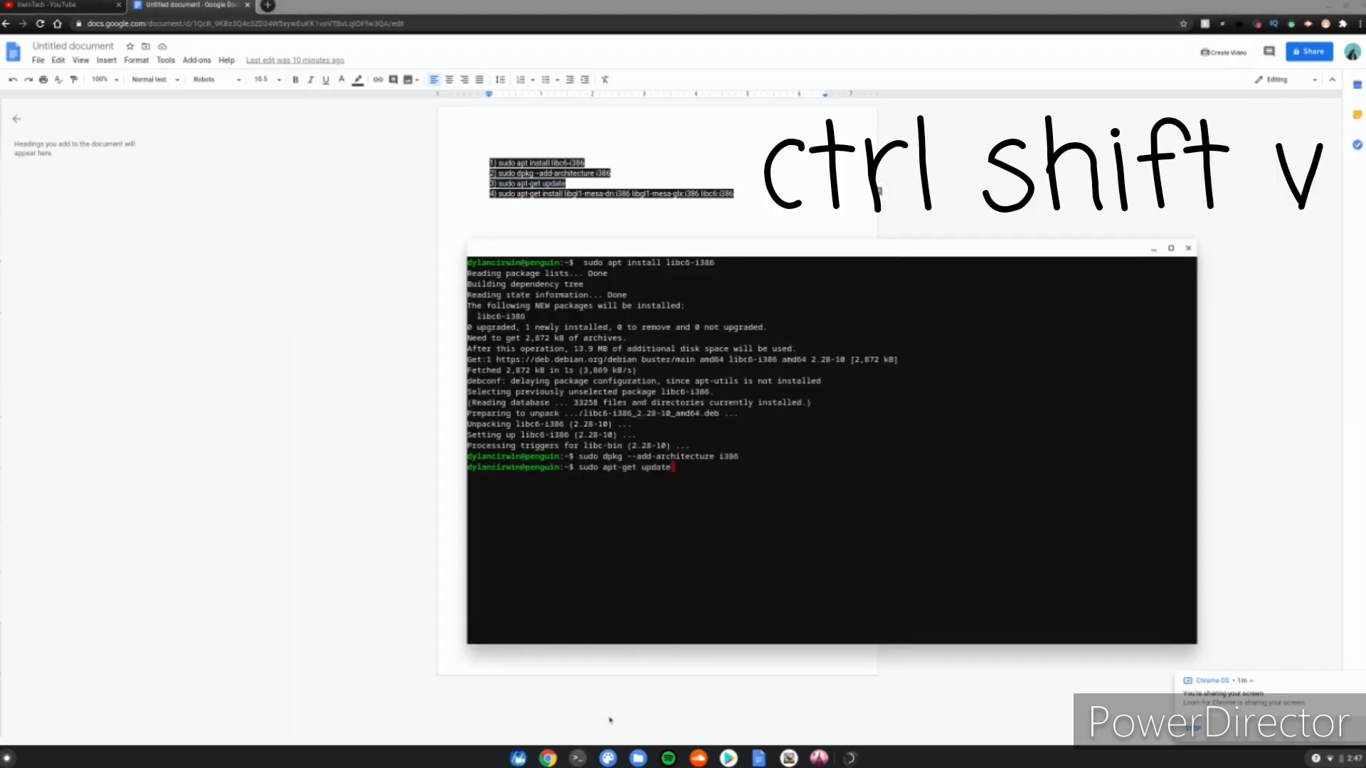
key(Return)
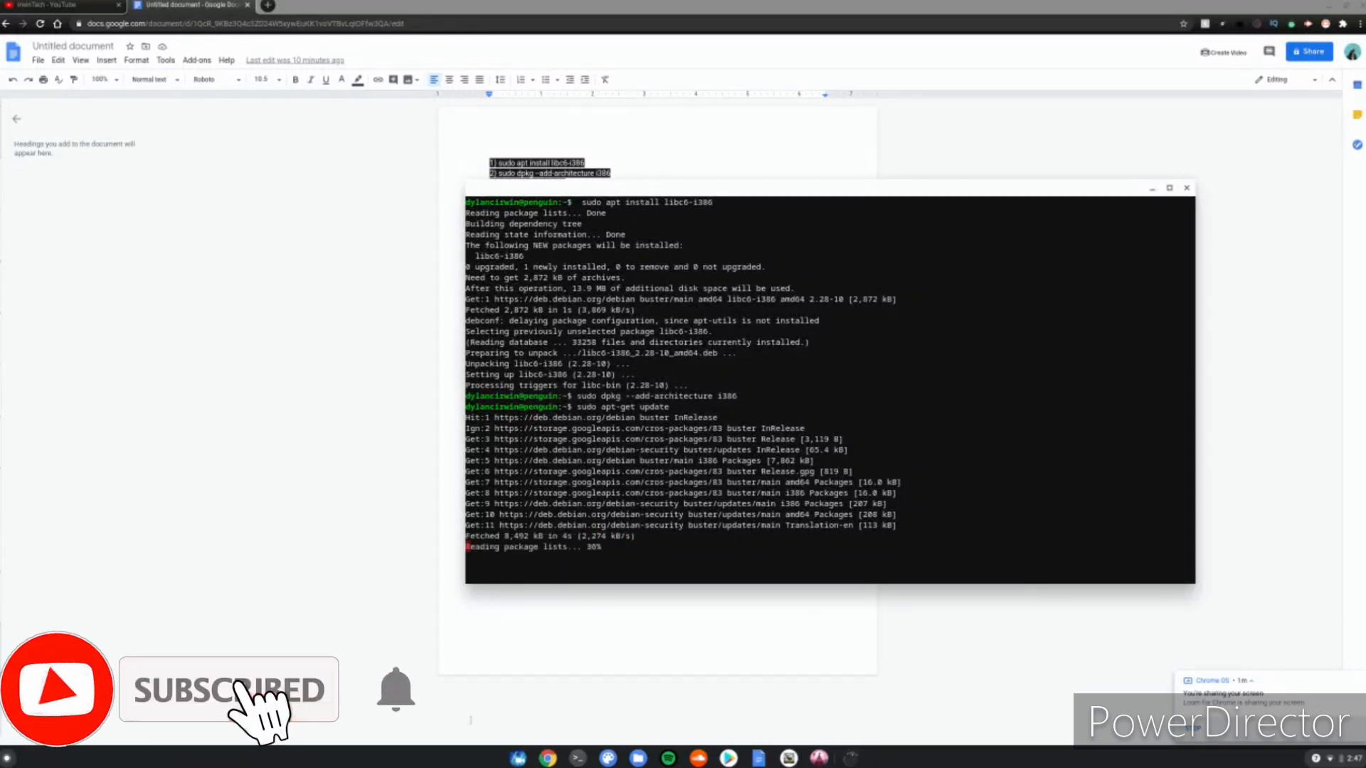
click(1185, 188)
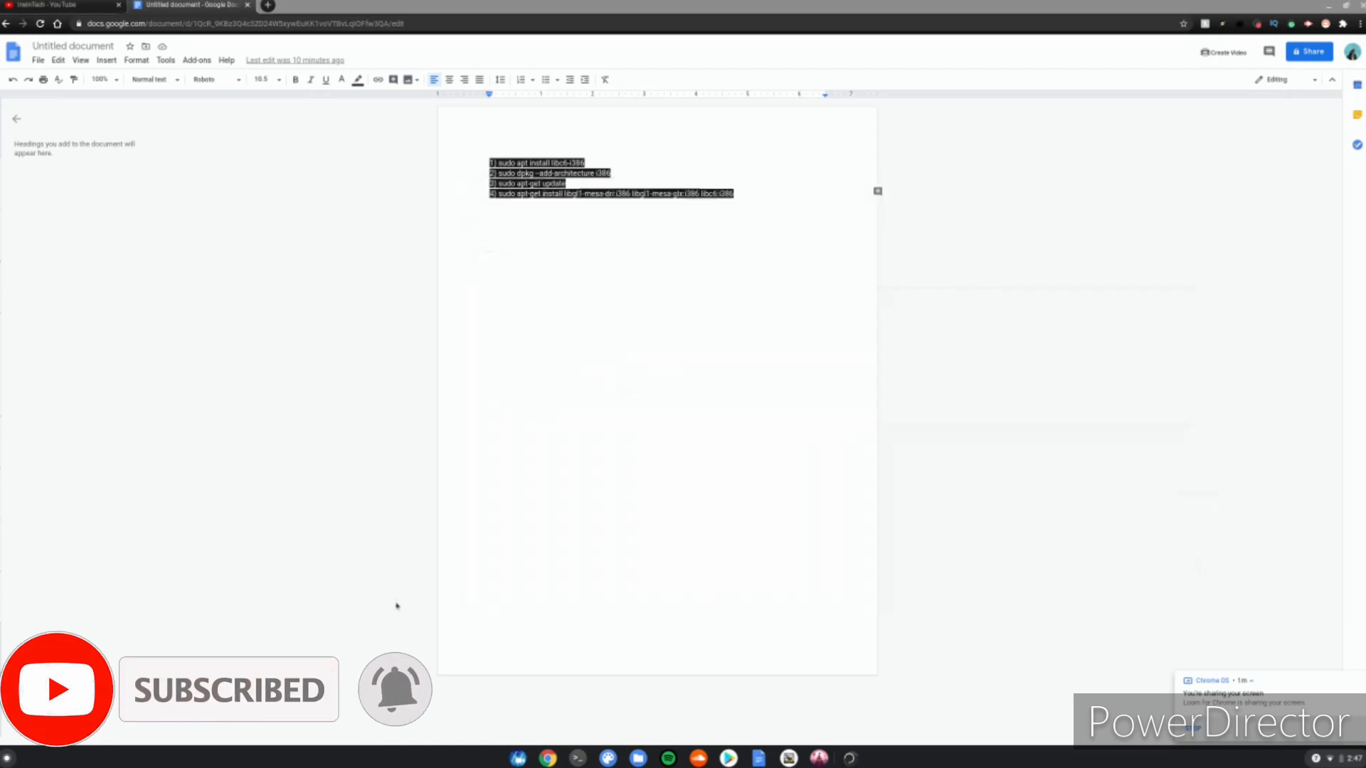